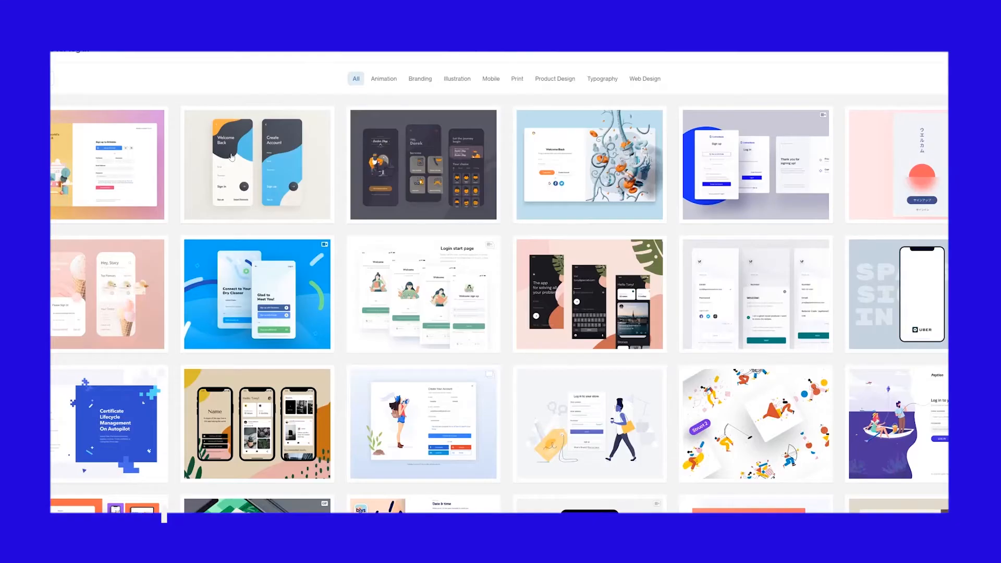
Scroll the Web Store results and select the Muzli 2 - Stay Inspired listing.
{"action": "scroll", "scroll_direction": "down", "scroll_amount": 3}
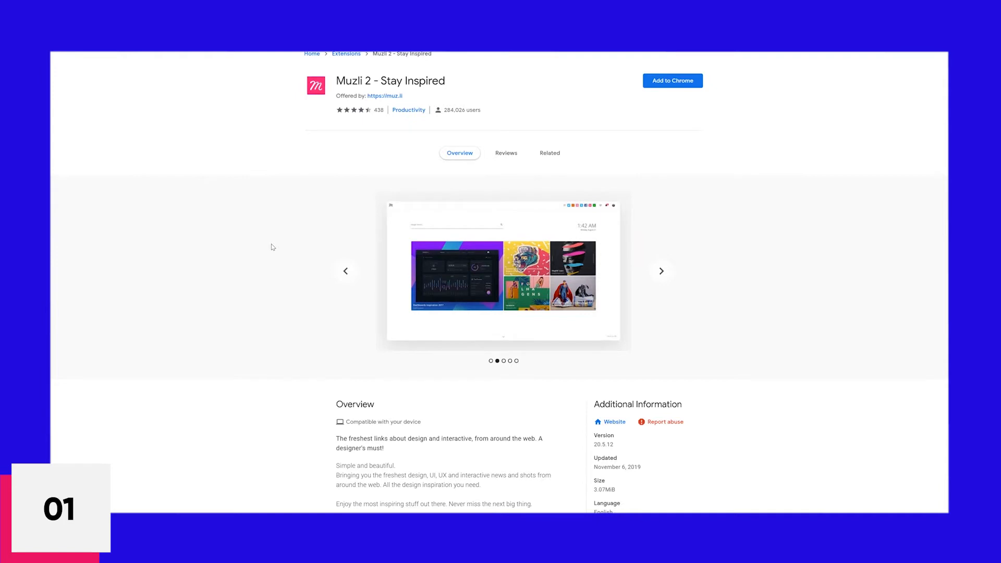
{"action": "left_click", "coordinate": [661, 271]}
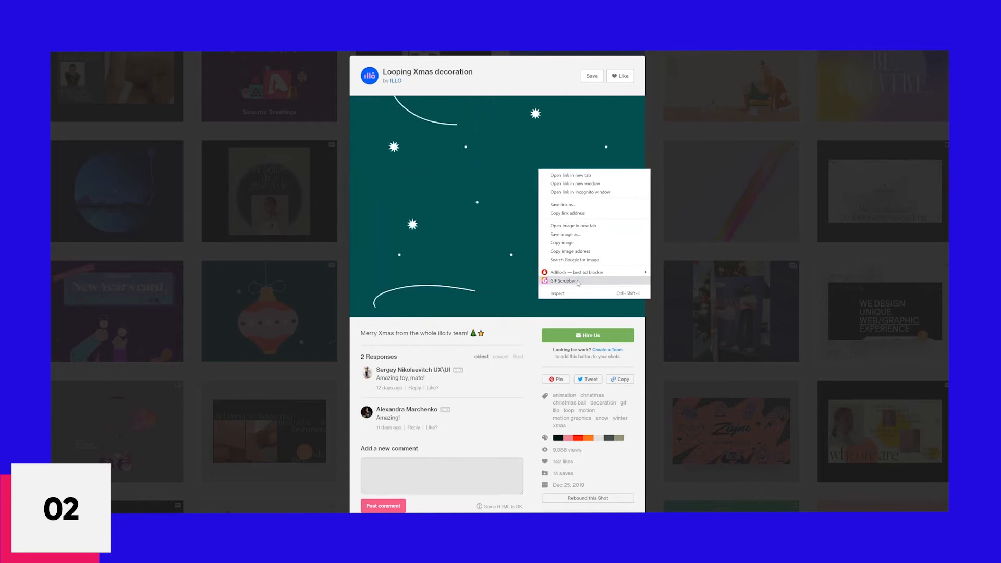
Load the Looping Xmas decoration GIF in GIF Scrubber and scrub its frame timeline.
{"action": "left_click", "coordinate": [564, 281]}
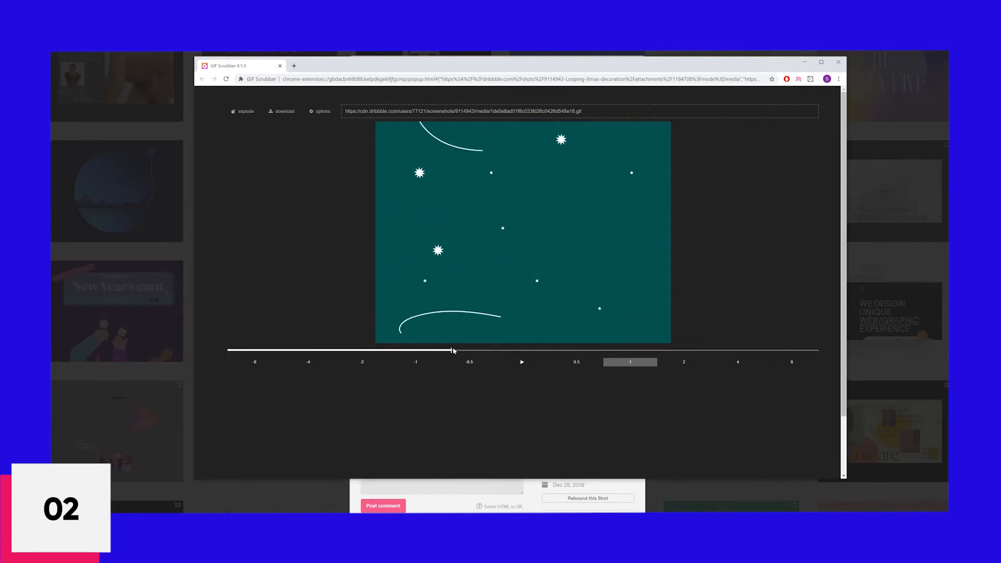
{"action": "left_click_drag", "start_coordinate": [451, 350], "coordinate": [227, 350]}
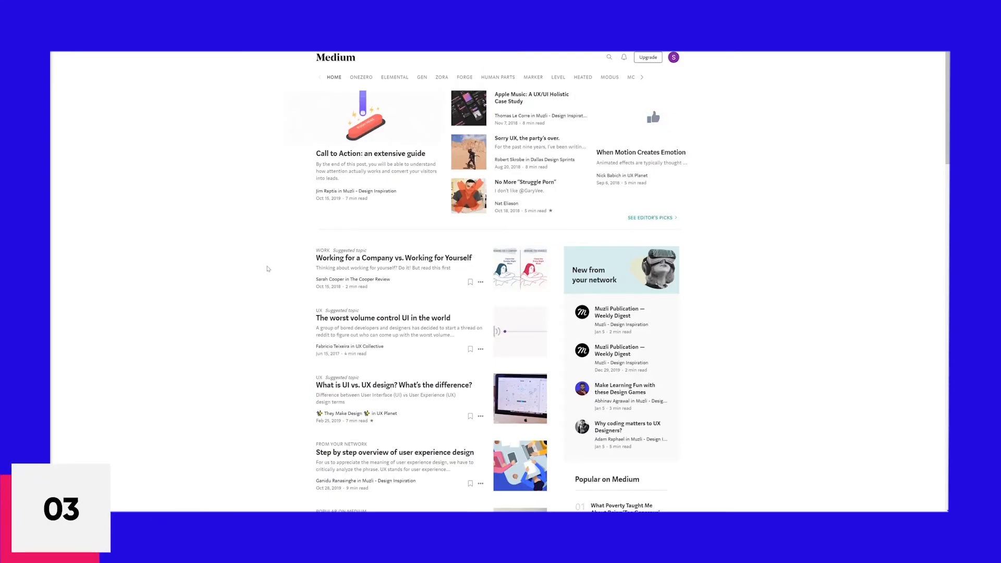
Identify the L'Occitane Beauty Event heading as Raleway with WhatFont, then dismiss the card.
{"action": "left_click", "coordinate": [652, 117]}
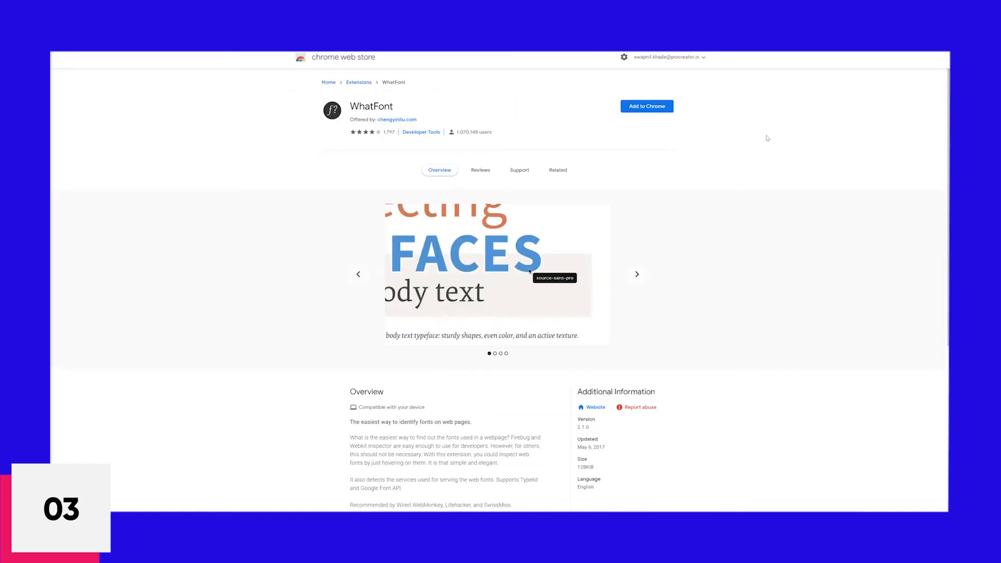
{"action": "left_click", "coordinate": [646, 107]}
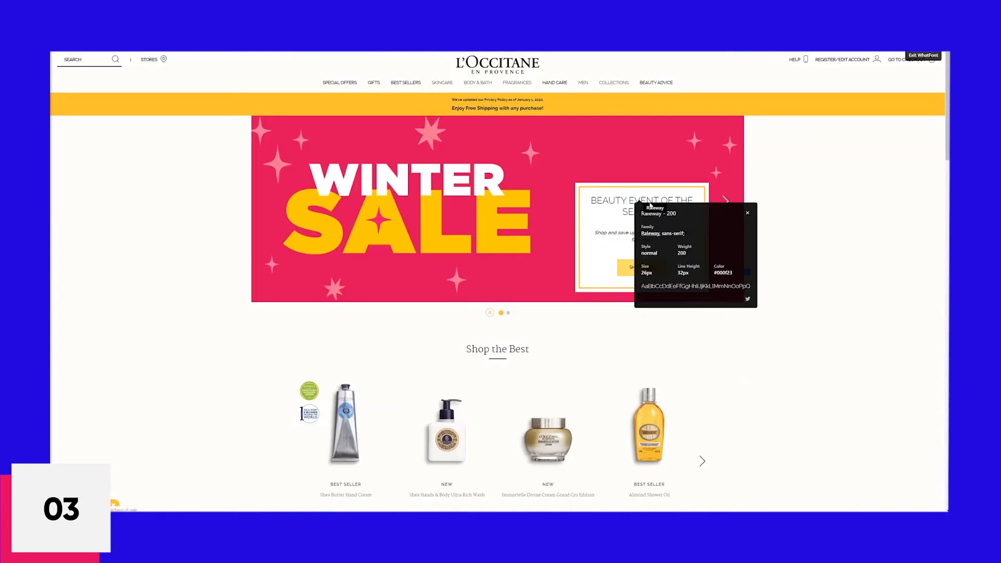
{"action": "left_click", "coordinate": [747, 213]}
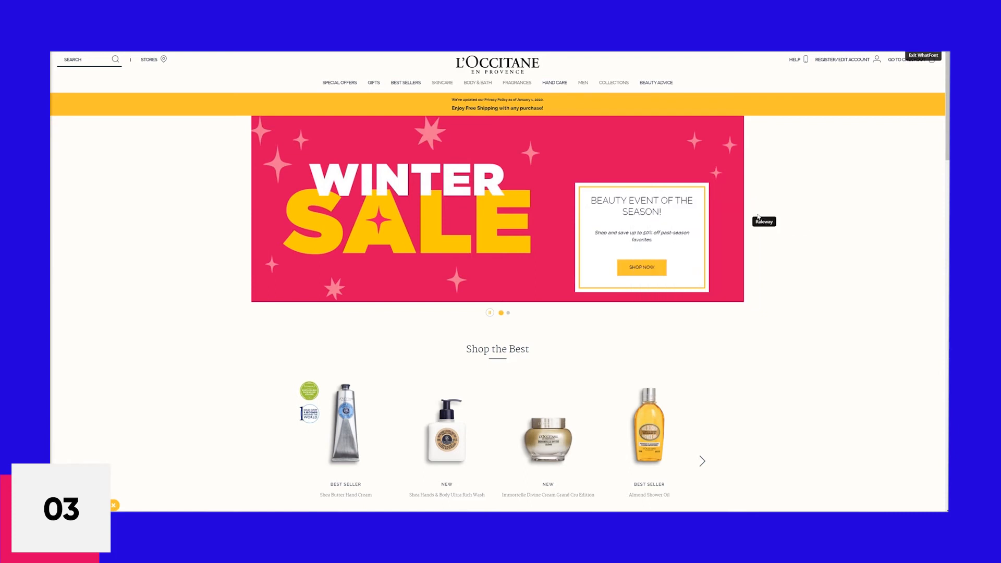
{"action": "scroll", "scroll_direction": "down", "scroll_amount": 3}
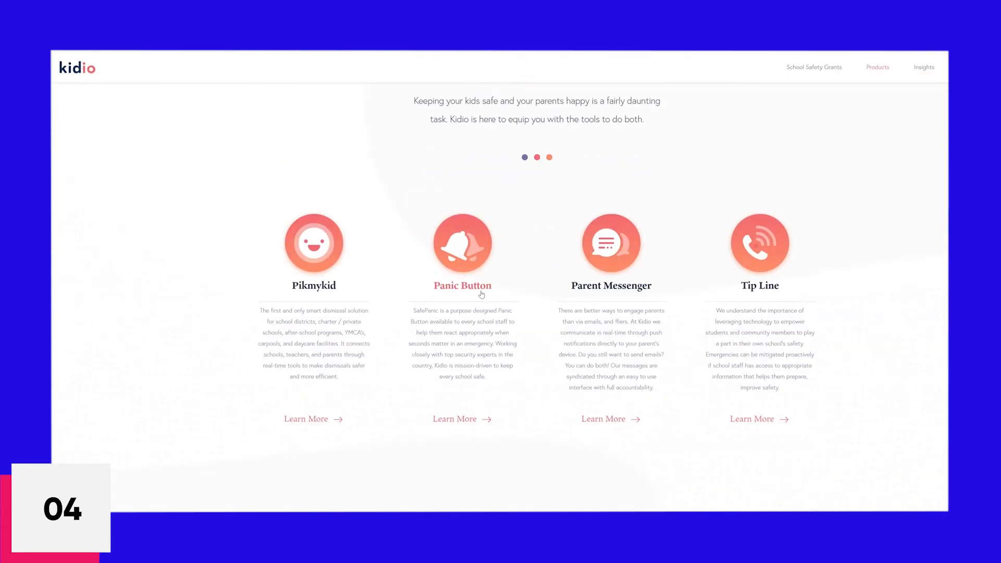
Scroll the Kidio site down to its Pikmykid, Panic Button, Parent Messenger and Tip Line products.
{"action": "scroll", "scroll_direction": "down", "scroll_amount": 3}
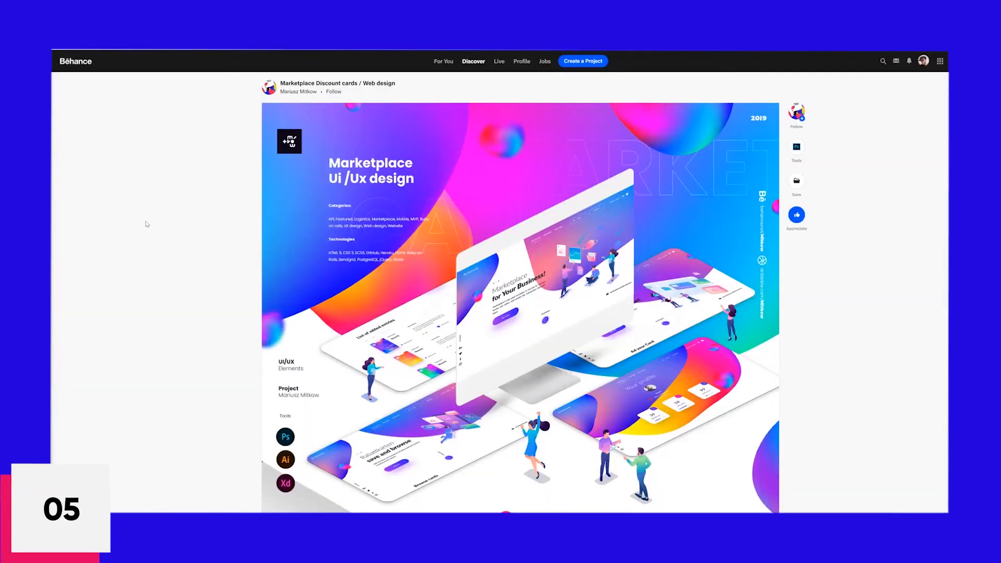
Scroll through the Behance project's About section and Lato font showcase.
{"action": "scroll", "scroll_direction": "down", "scroll_amount": 3}
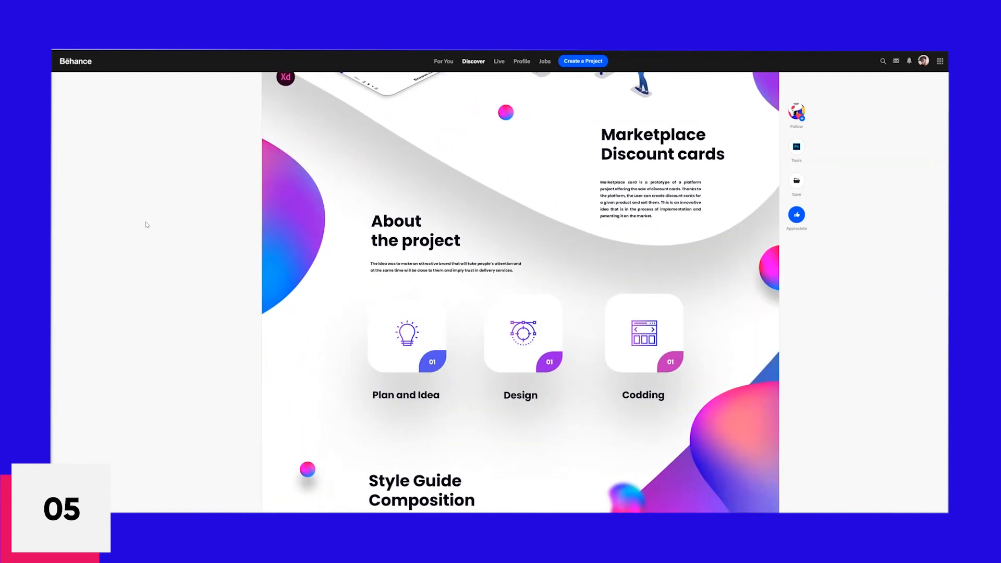
{"action": "scroll", "scroll_direction": "down", "scroll_amount": 3}
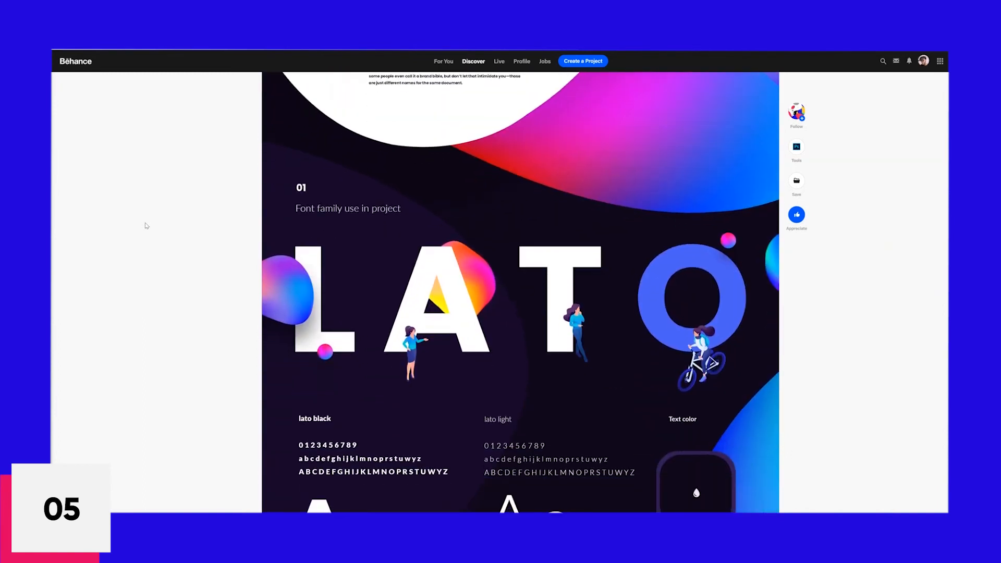
{"action": "scroll", "scroll_direction": "down", "scroll_amount": 3}
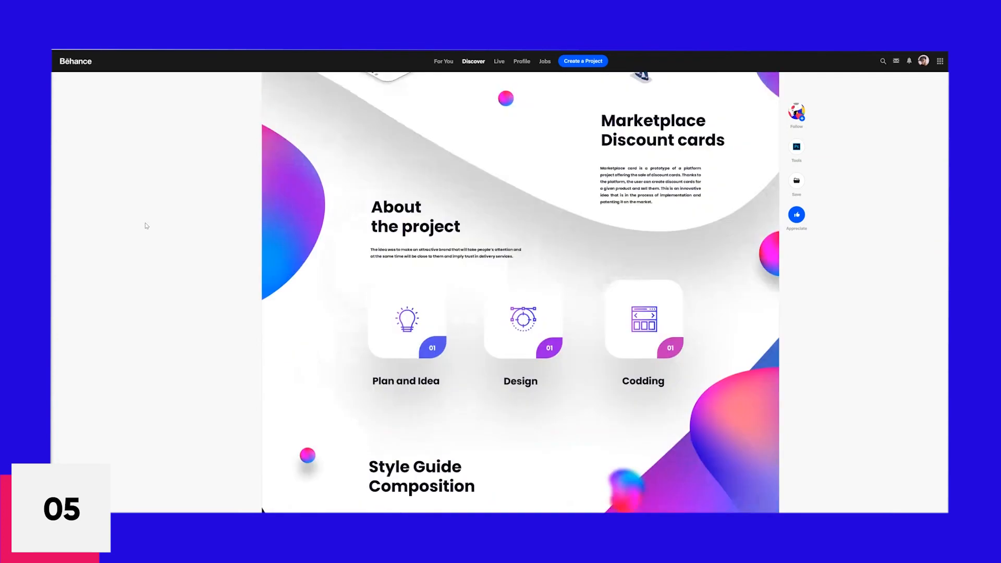